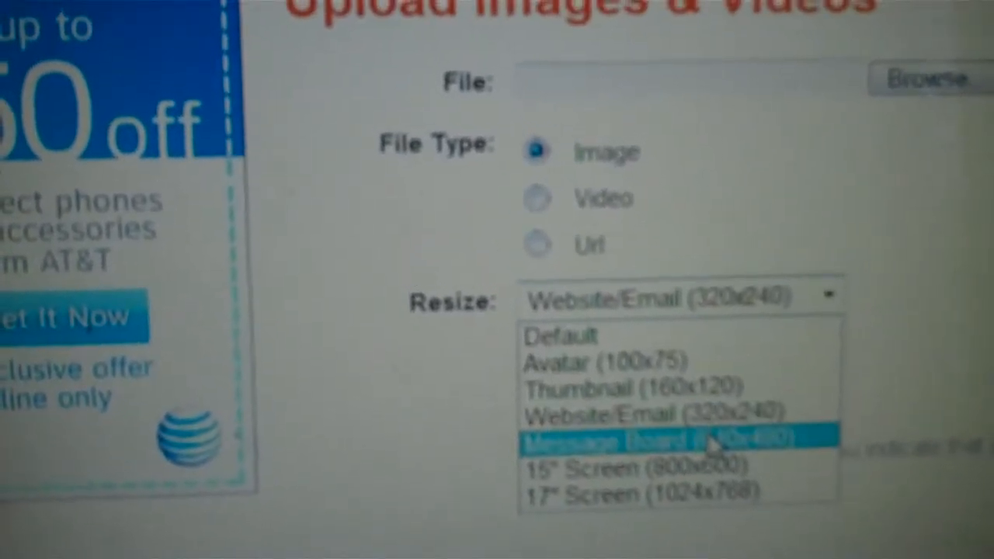
Choose Message Board (640x480) as the resize size for the upload.
click(676, 438)
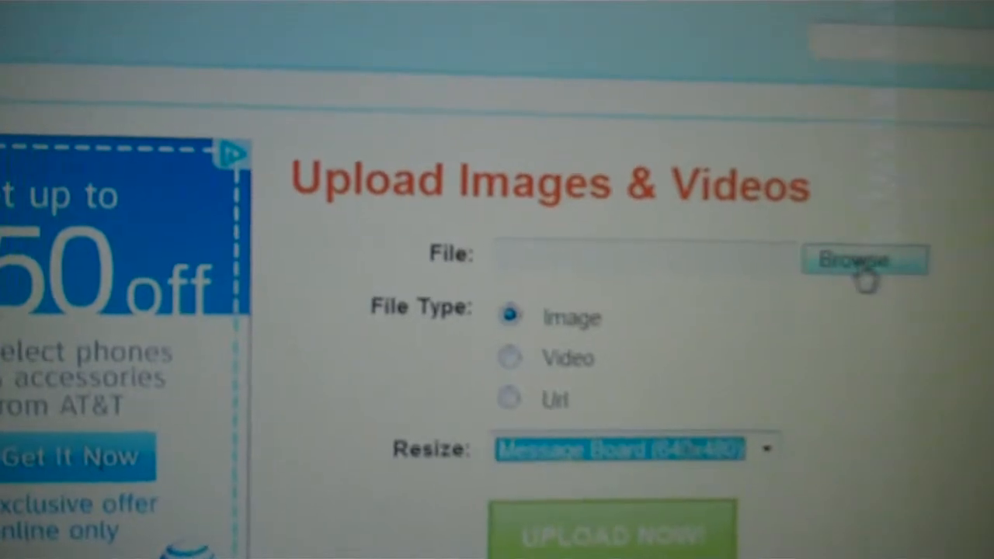
Browse the Desktop folder and select the JPEG photo as the file to upload.
click(864, 261)
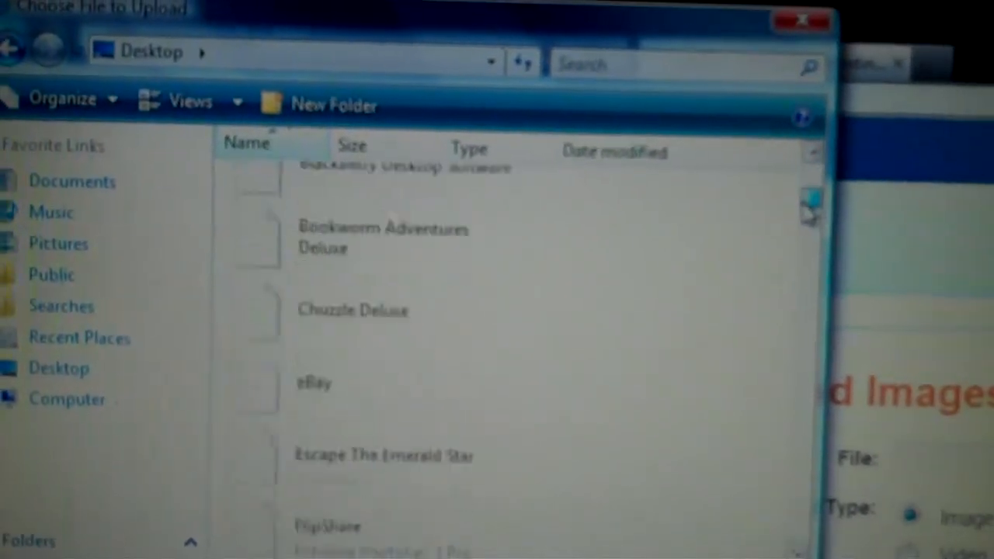
scroll(up, 3)
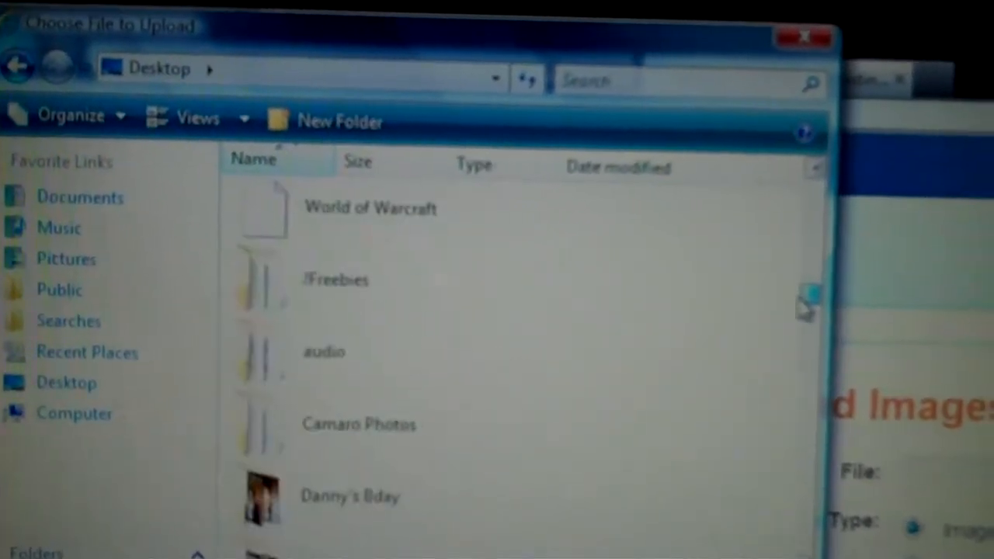
scroll(up, 3)
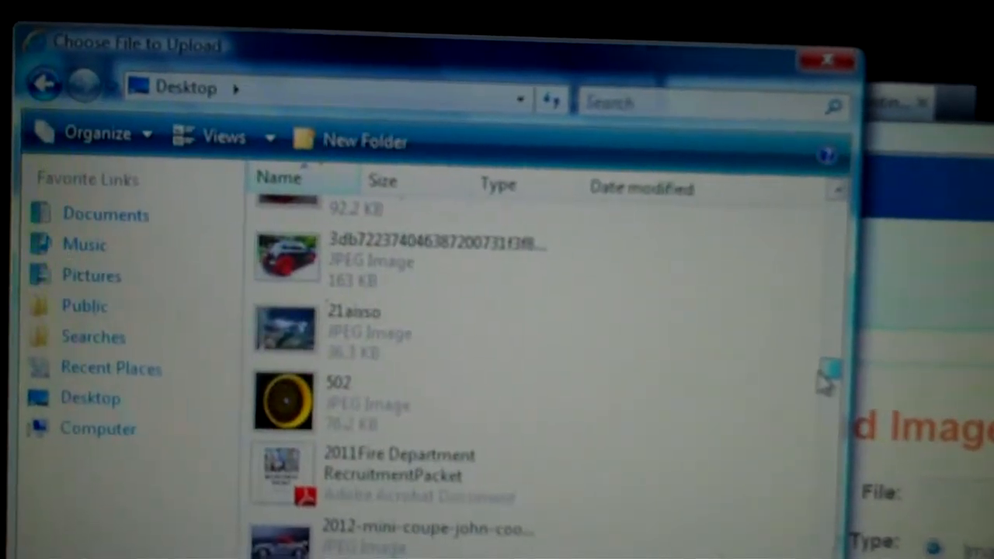
scroll(down, 3)
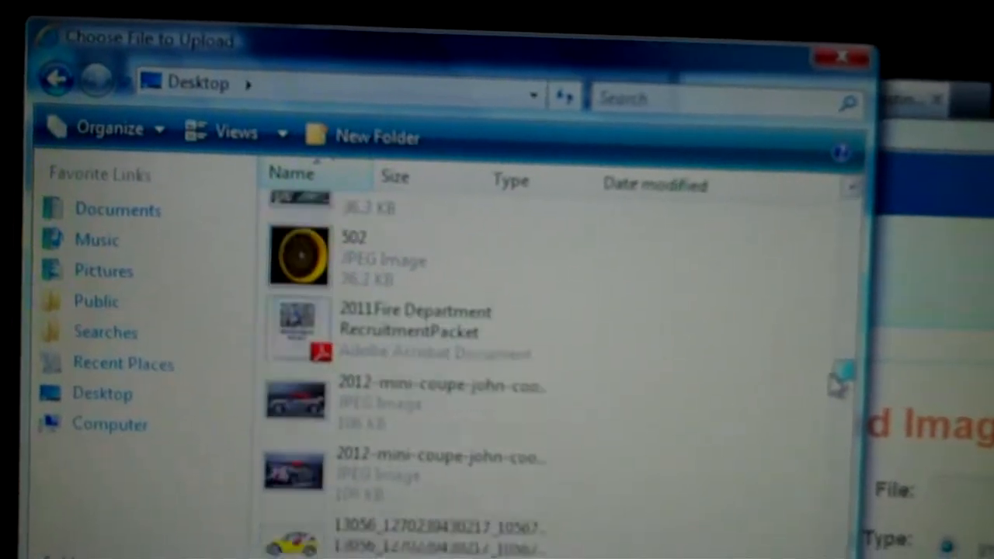
scroll(down, 3)
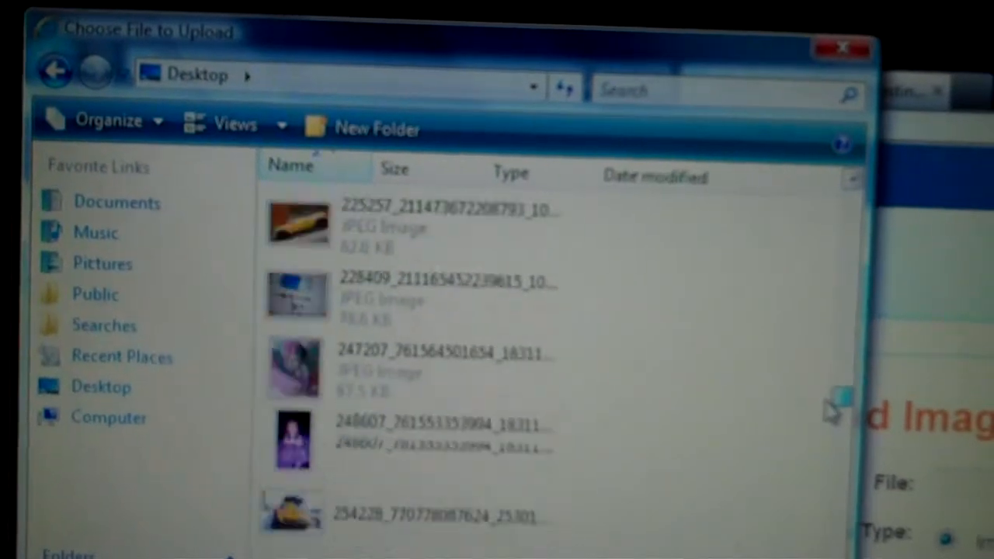
scroll(down, 3)
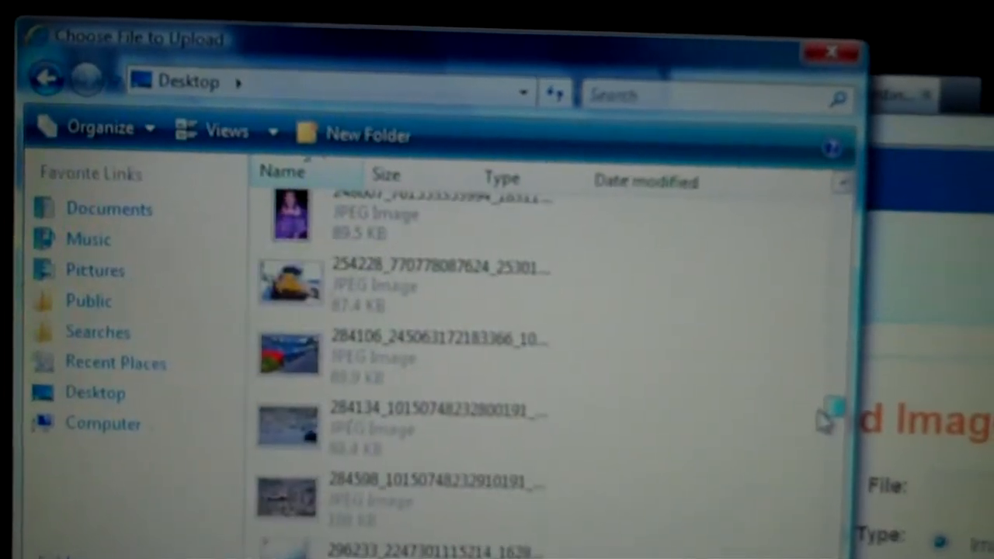
scroll(down, 3)
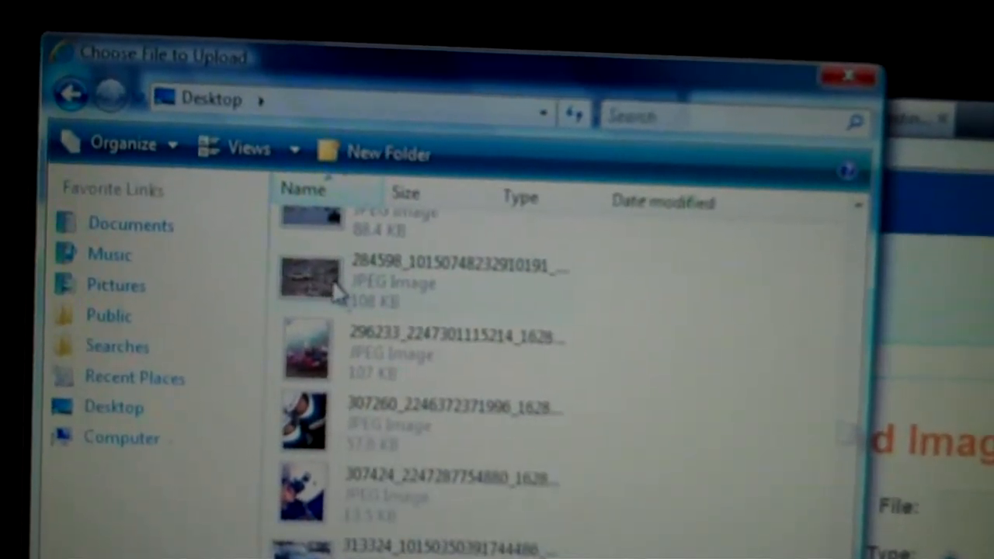
click(411, 280)
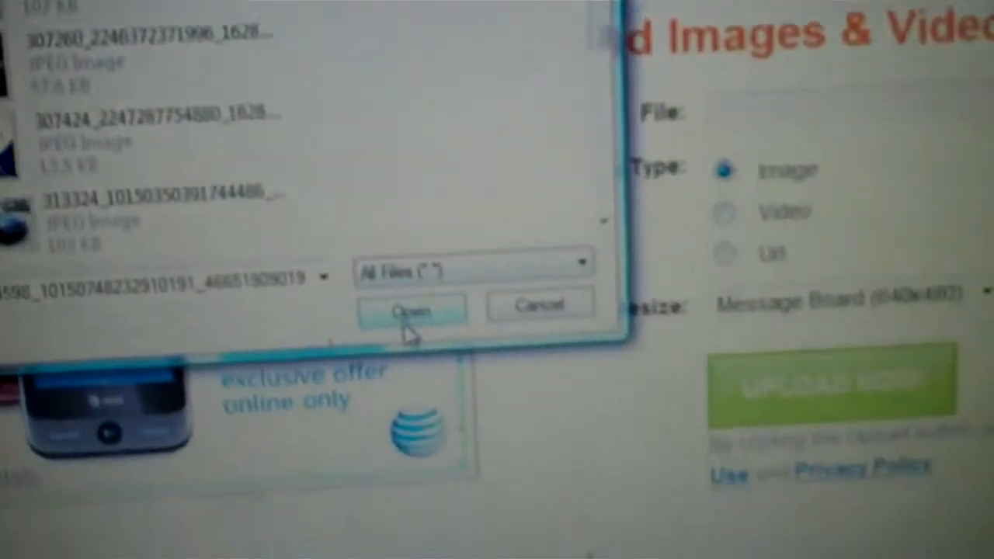
Confirm the chosen photo and start the upload with UPLOAD NOW!
click(411, 310)
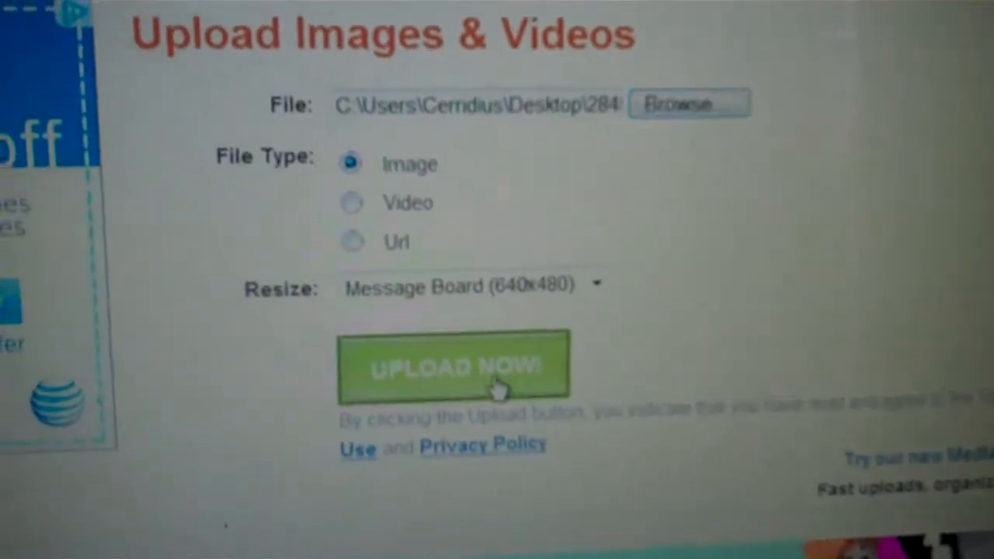
click(454, 365)
text(commodity eptenv)
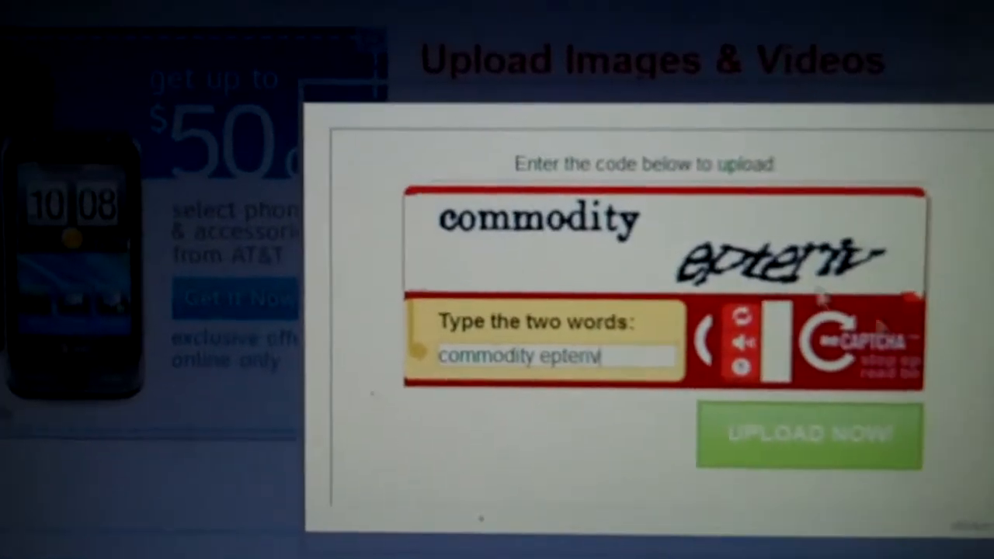
Submit the verification code and reach the uploaded photo's Grab Your Code section.
click(808, 435)
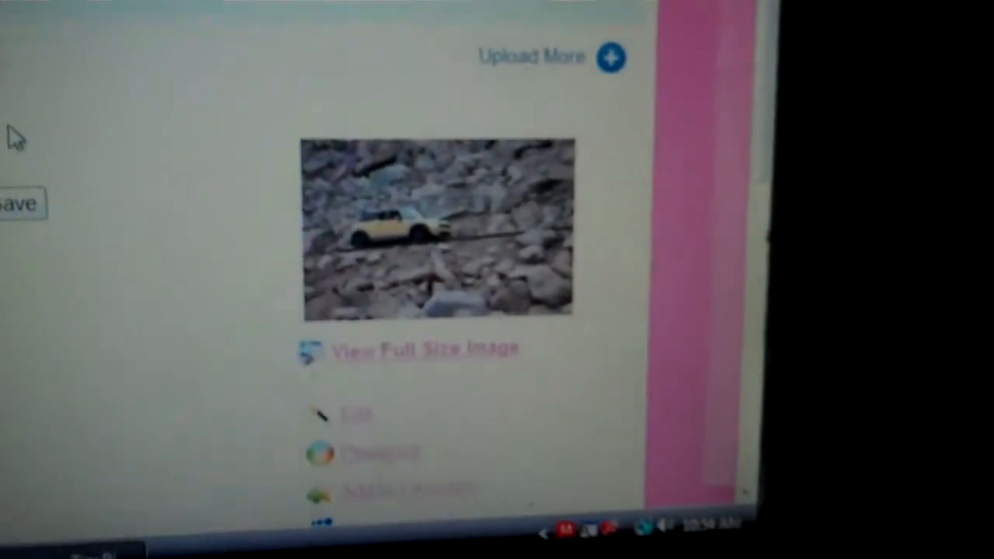
scroll(up, 3)
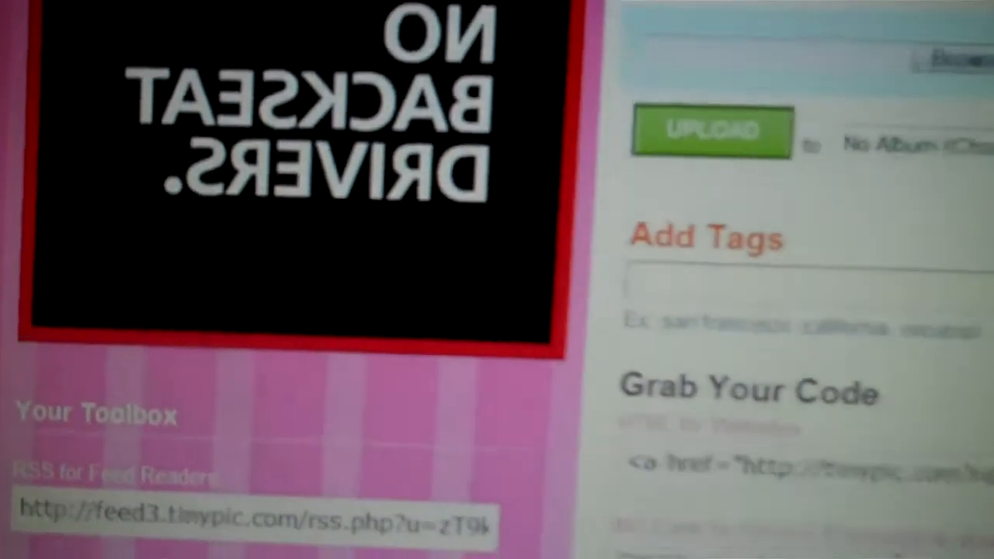
scroll(down, 3)
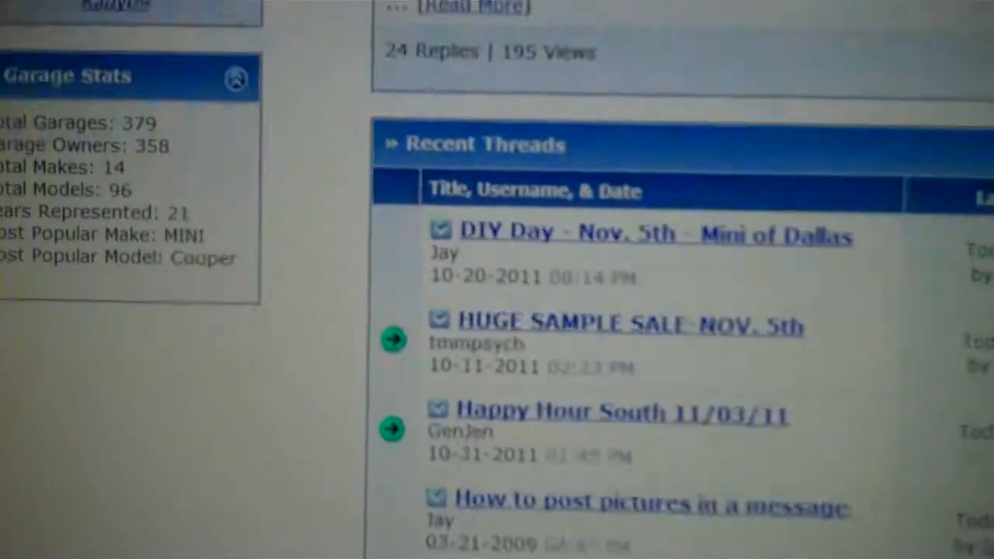
Find and enter the 'How to post pictures in a message' thread.
scroll(up, 3)
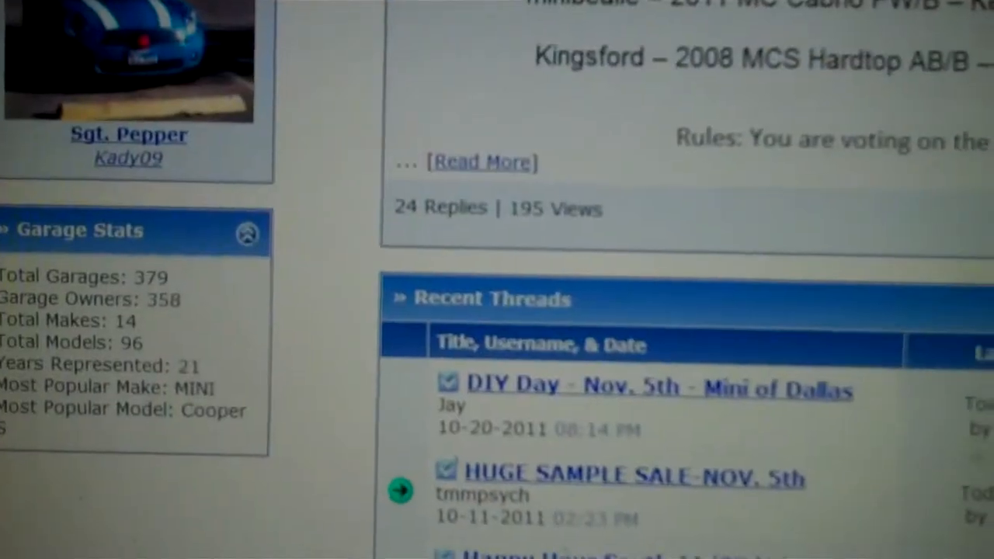
scroll(down, 3)
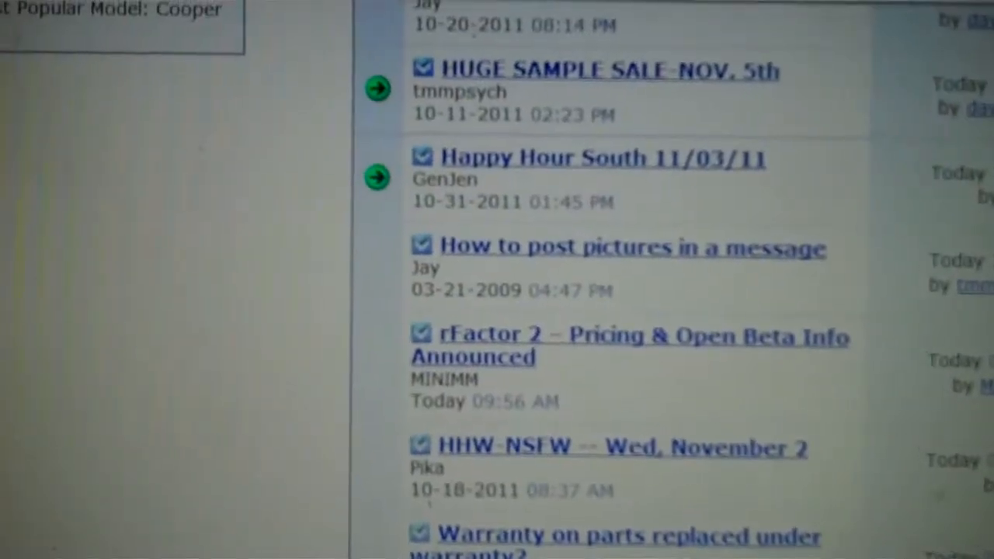
scroll(up, 3)
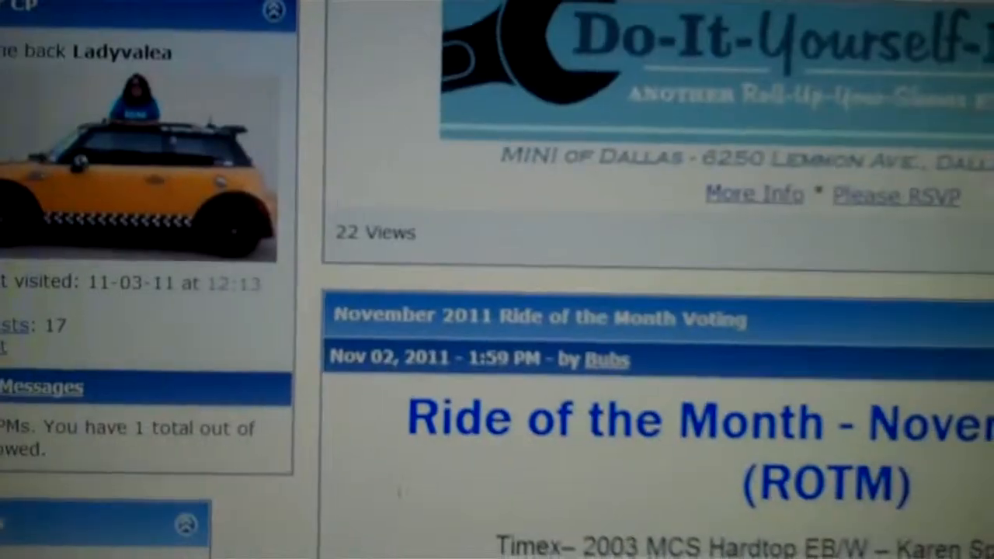
scroll(down, 3)
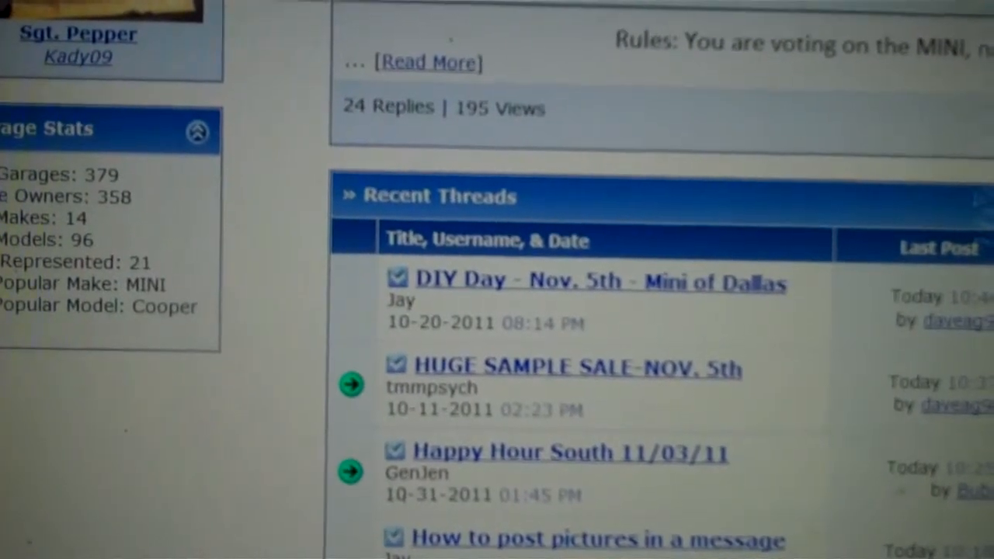
scroll(down, 3)
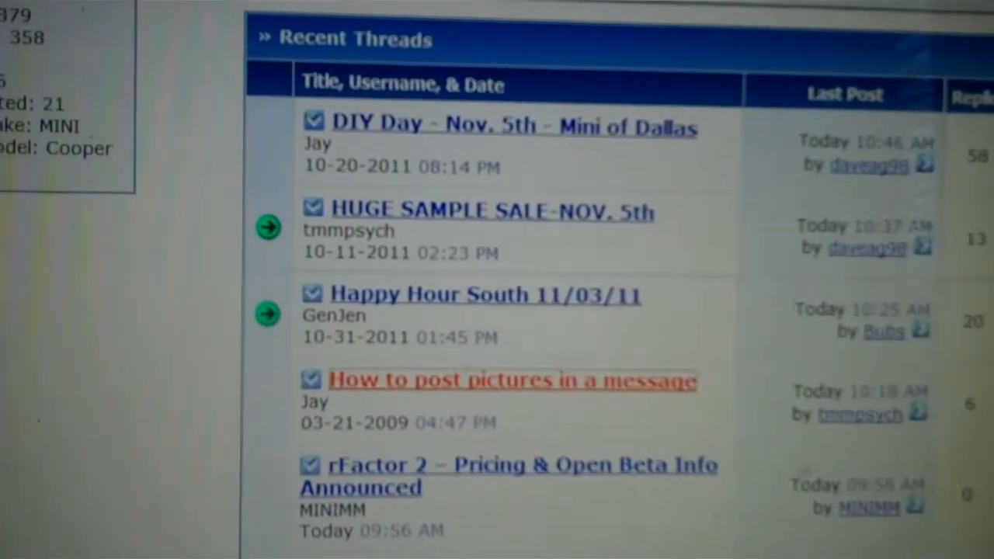
click(513, 381)
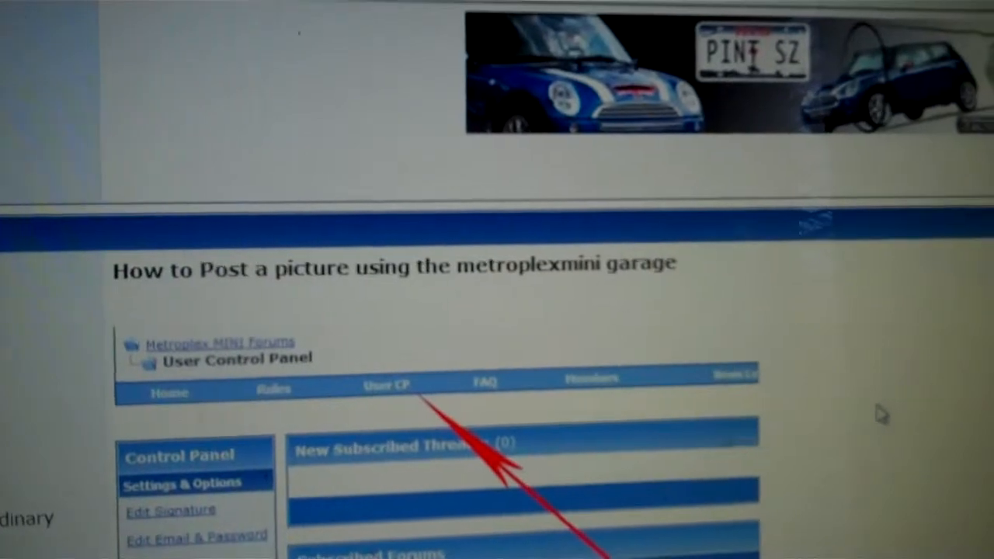
Reach the empty Quick Reply message box at the bottom of the thread.
scroll(down, 3)
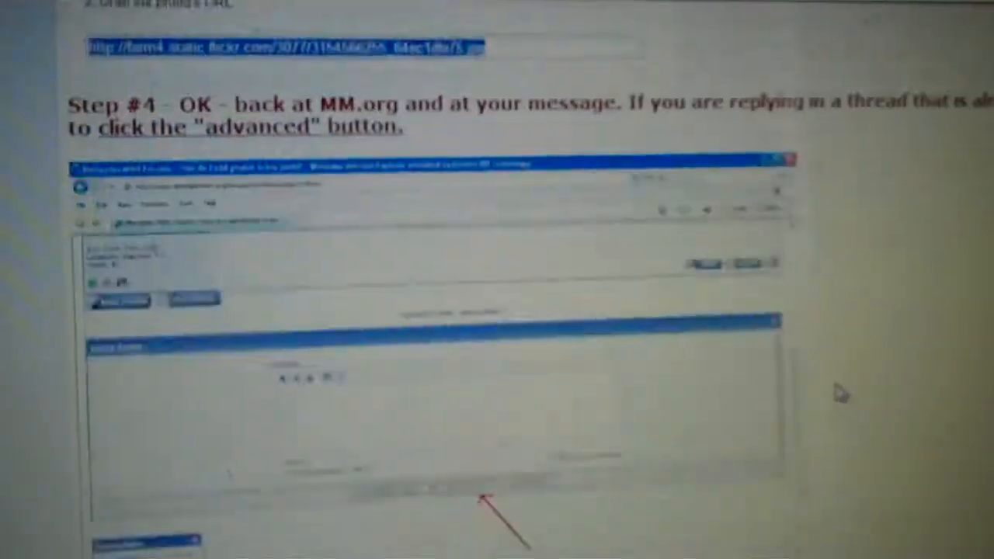
scroll(down, 3)
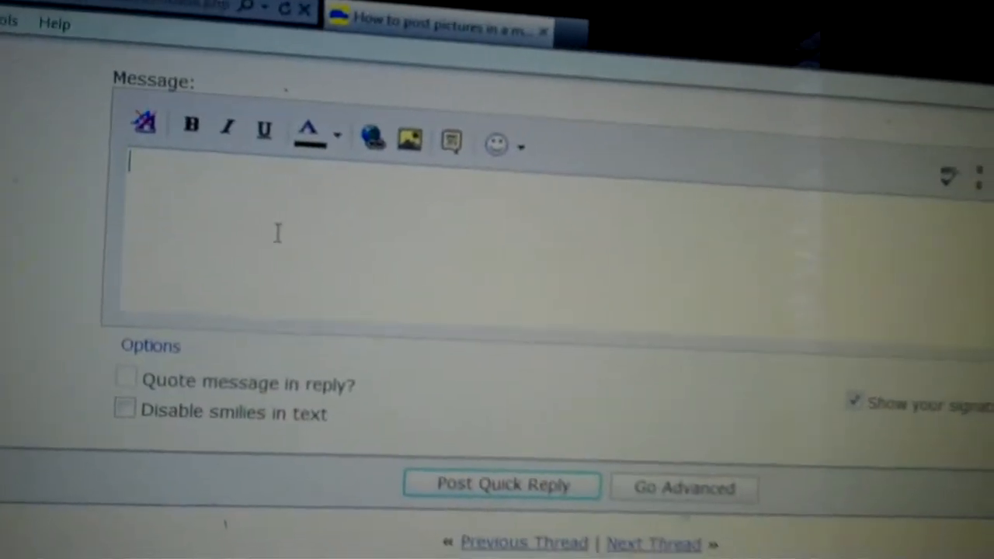
text([IMG]http://i41.tinypic.com/j968wo.jpg[/IMG])
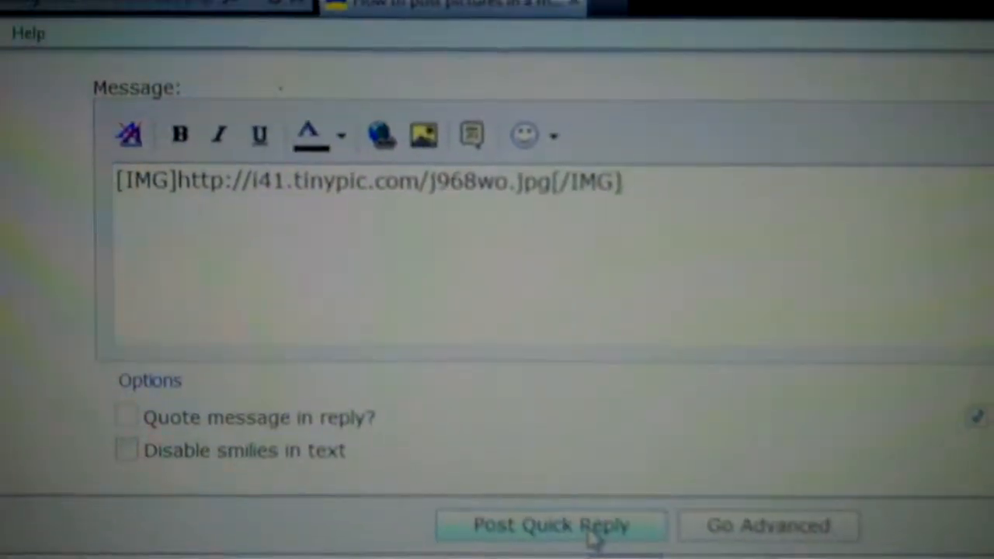
click(552, 525)
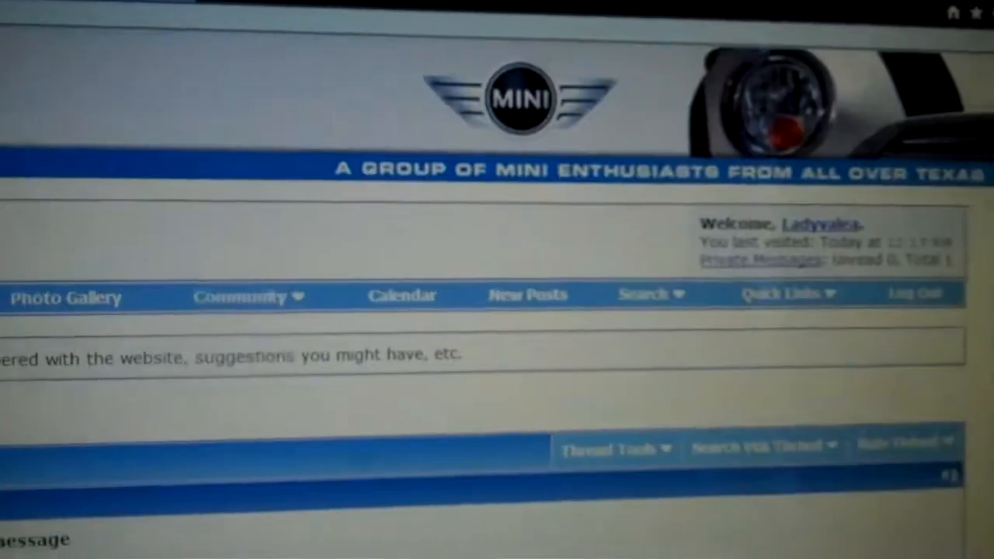
Scroll through the thread to review the posted reply before returning to TinyPic.
scroll(down, 3)
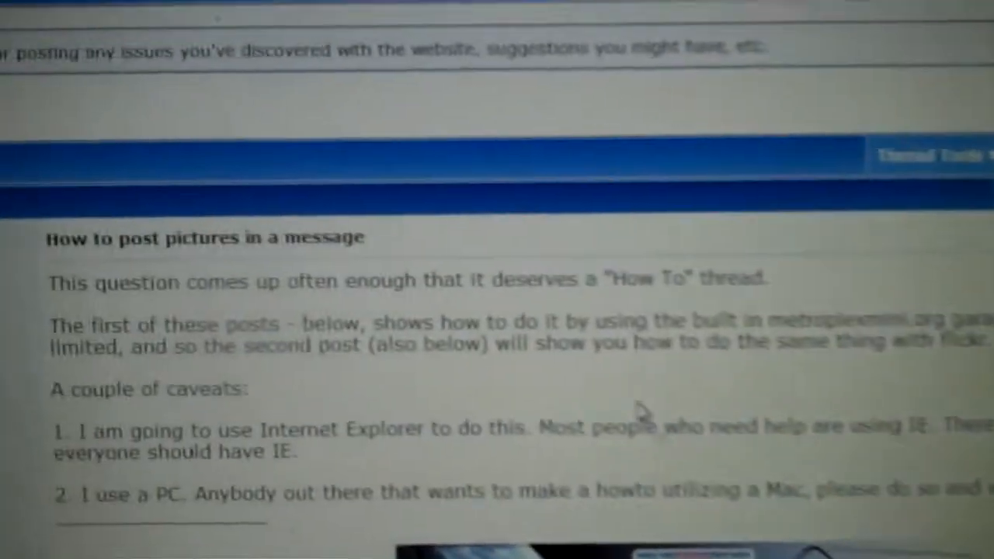
scroll(up, 3)
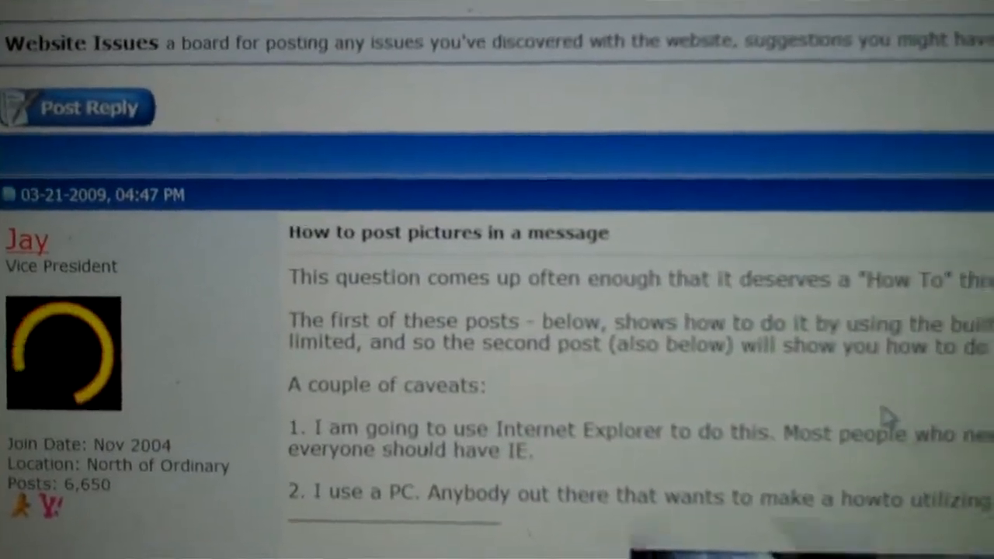
scroll(down, 3)
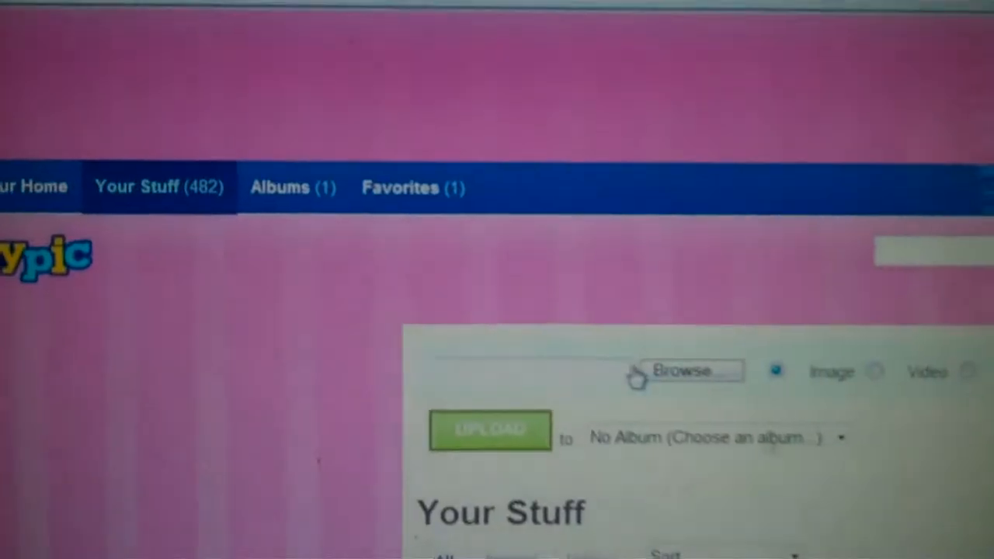
scroll(down, 3)
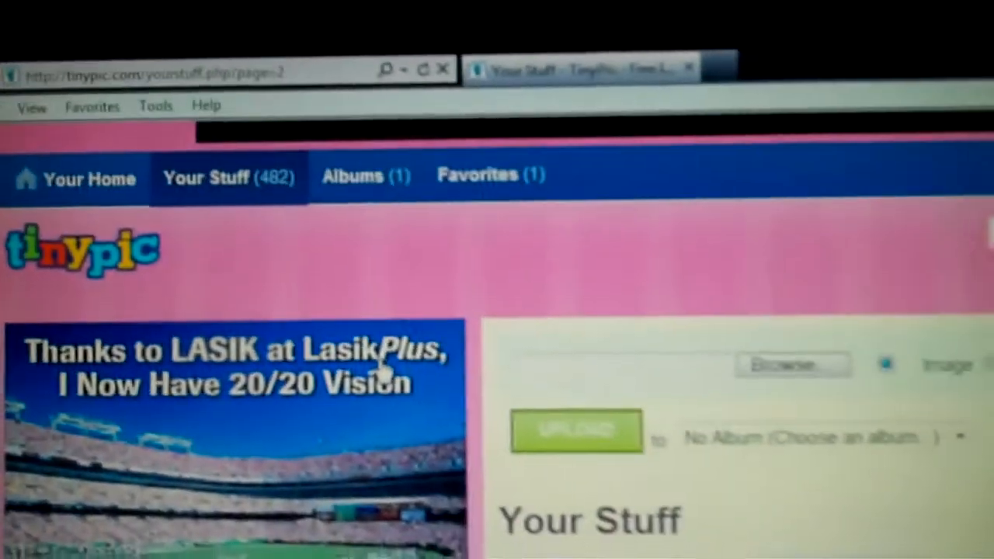
scroll(down, 3)
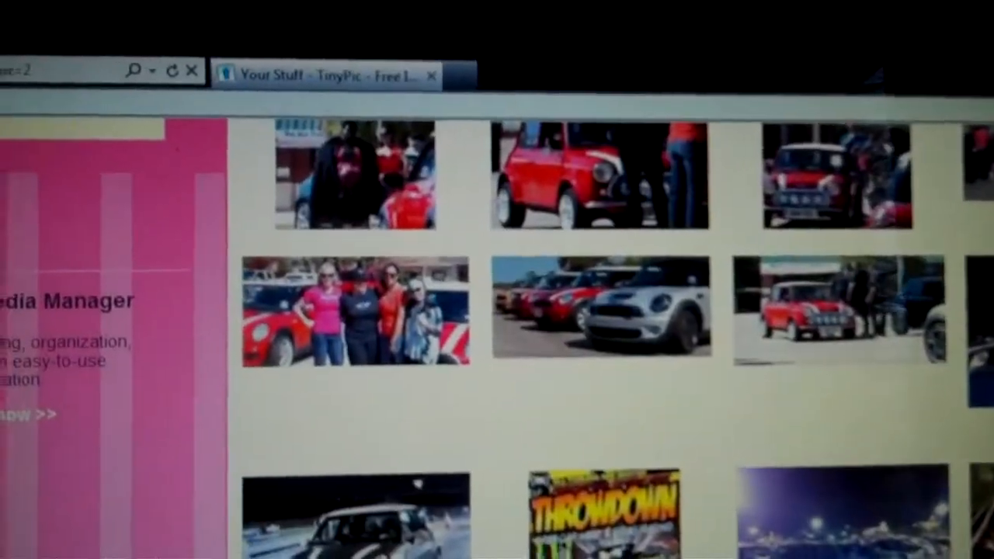
scroll(down, 3)
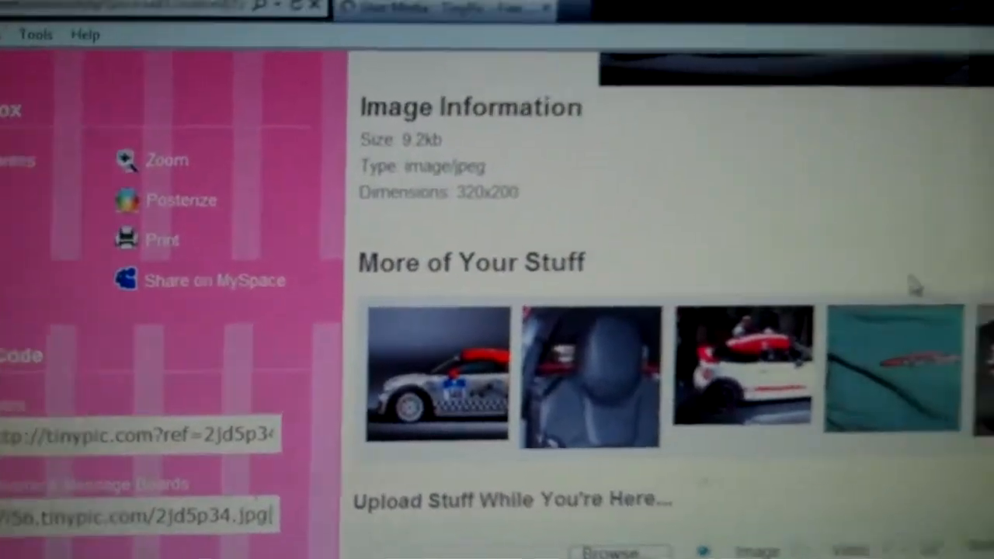
Scroll the opened photo's page to its image information and share codes.
scroll(up, 3)
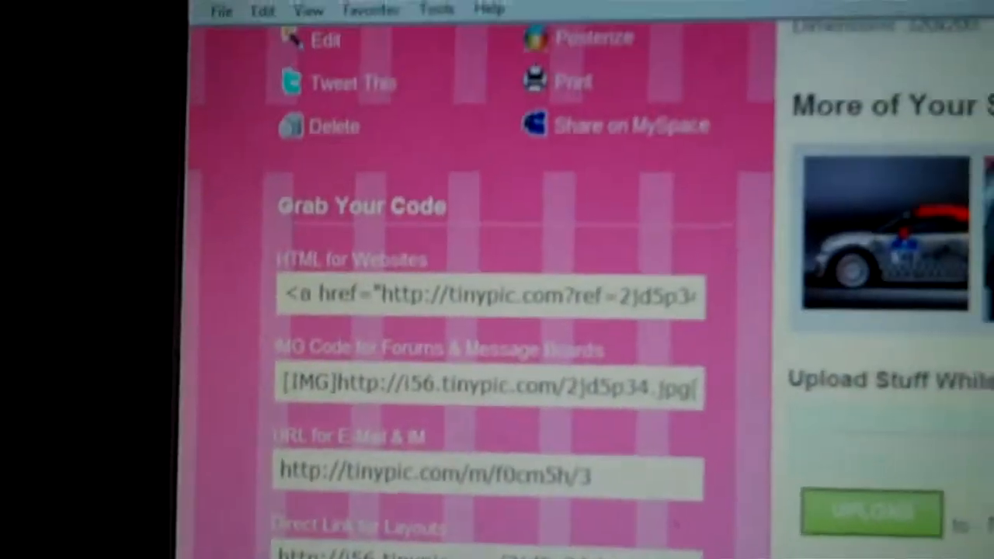
scroll(down, 3)
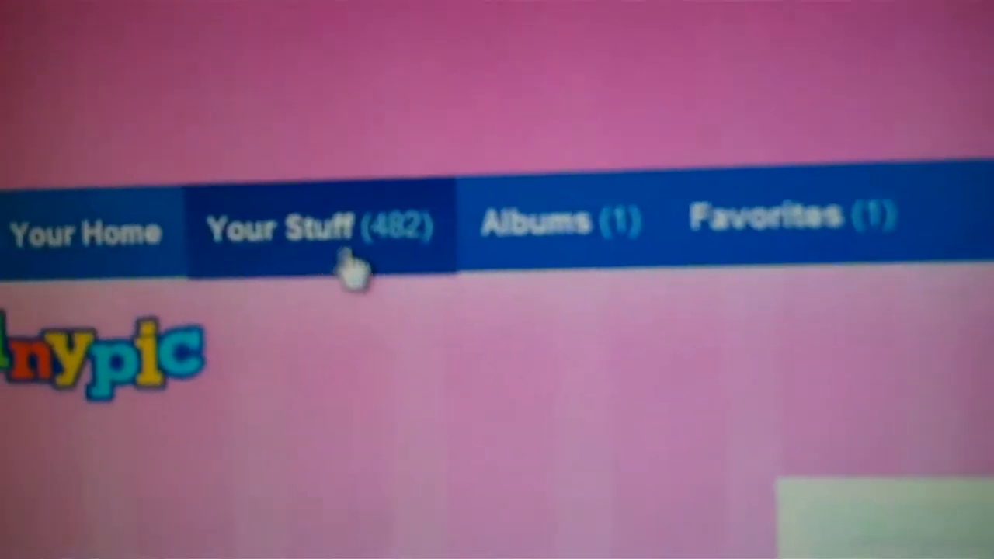
Return to the Your Stuff gallery and reveal the upload panel's extra options.
click(319, 225)
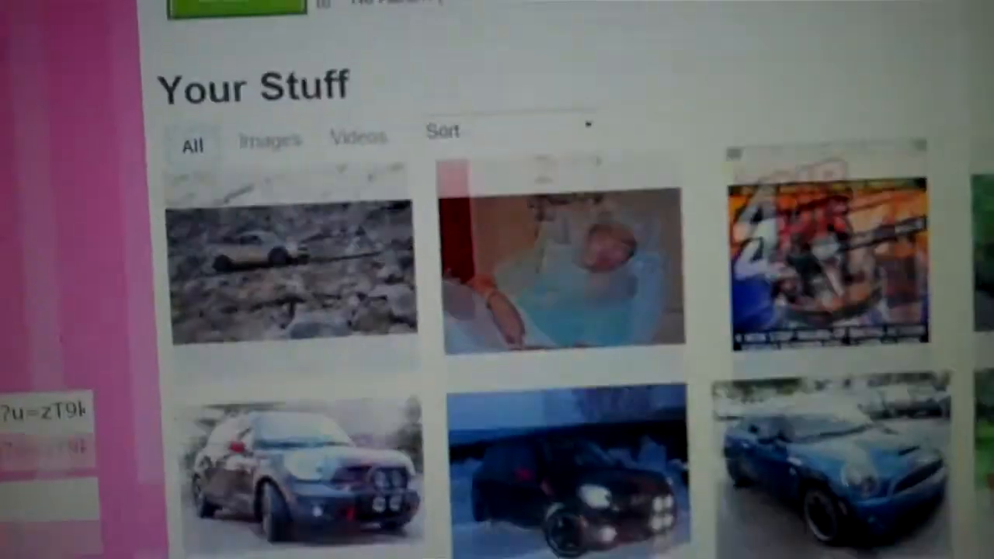
scroll(up, 3)
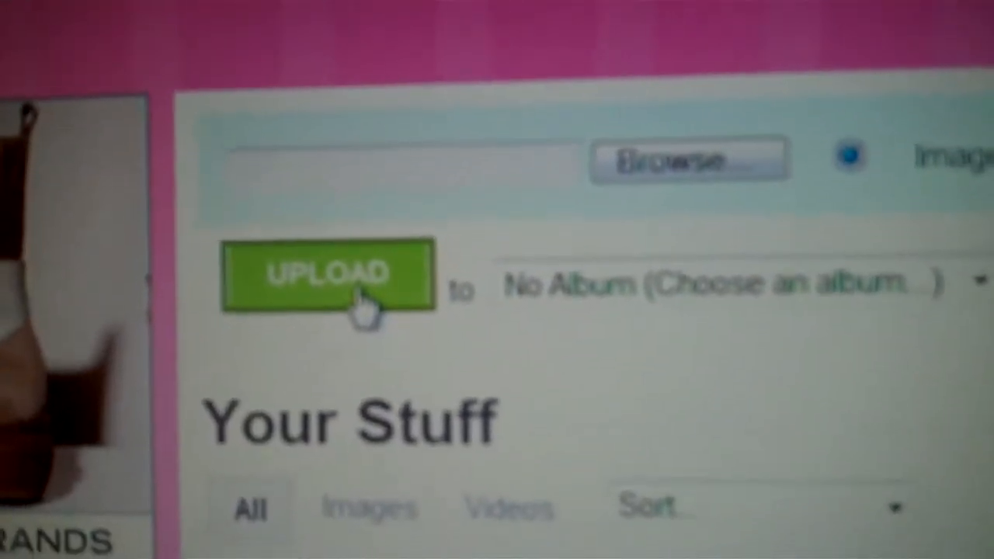
click(979, 283)
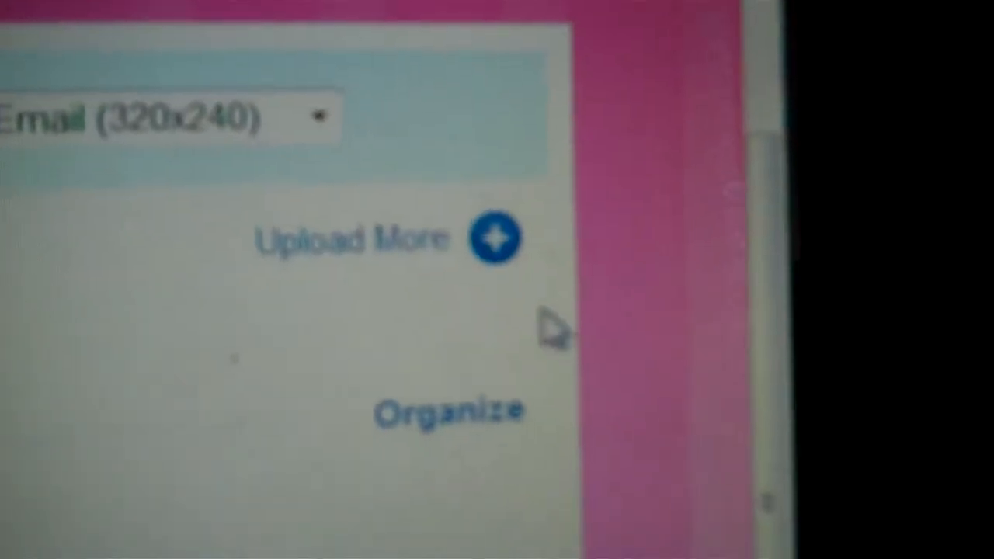
Expand to multiple upload rows and keep the Website/Email (320x240) size.
click(494, 238)
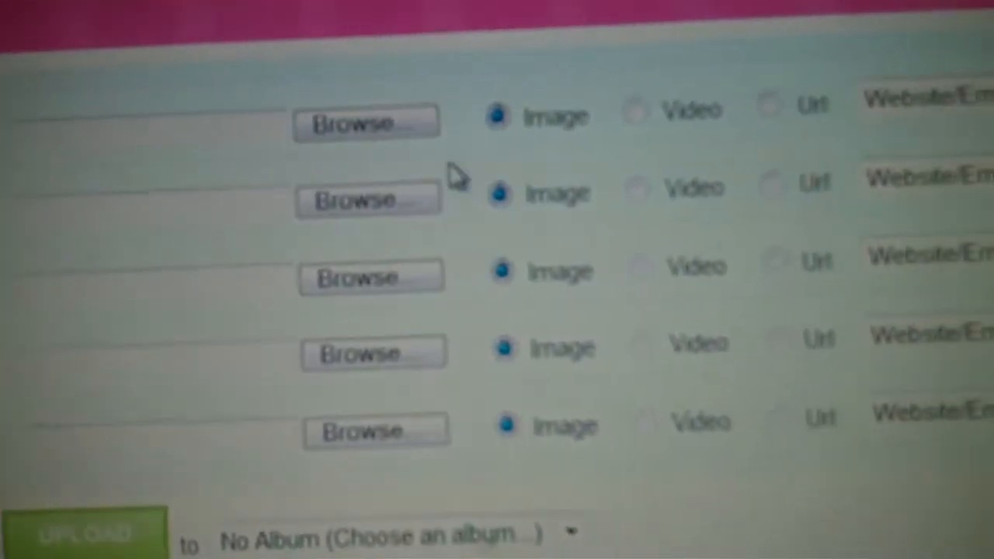
mouse_move(357, 132)
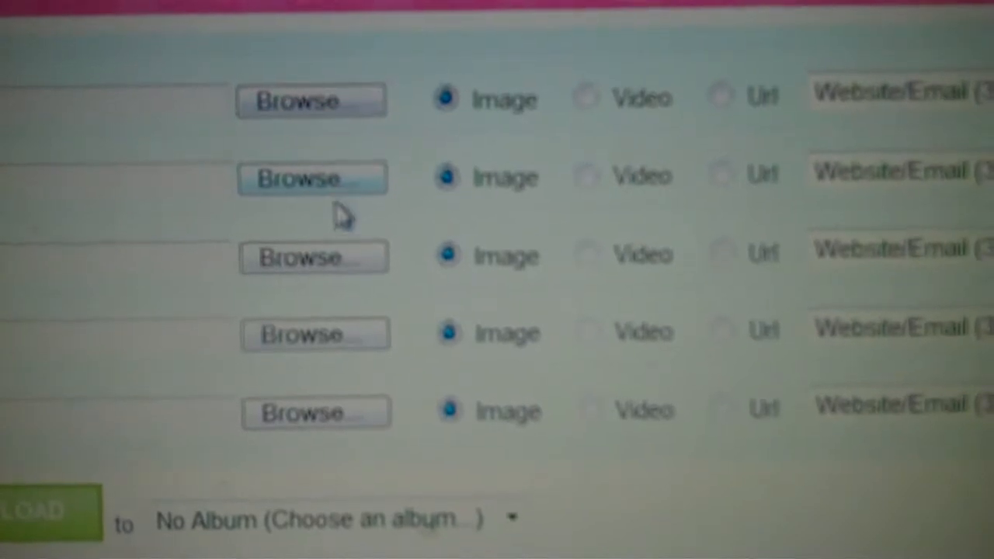
click(546, 35)
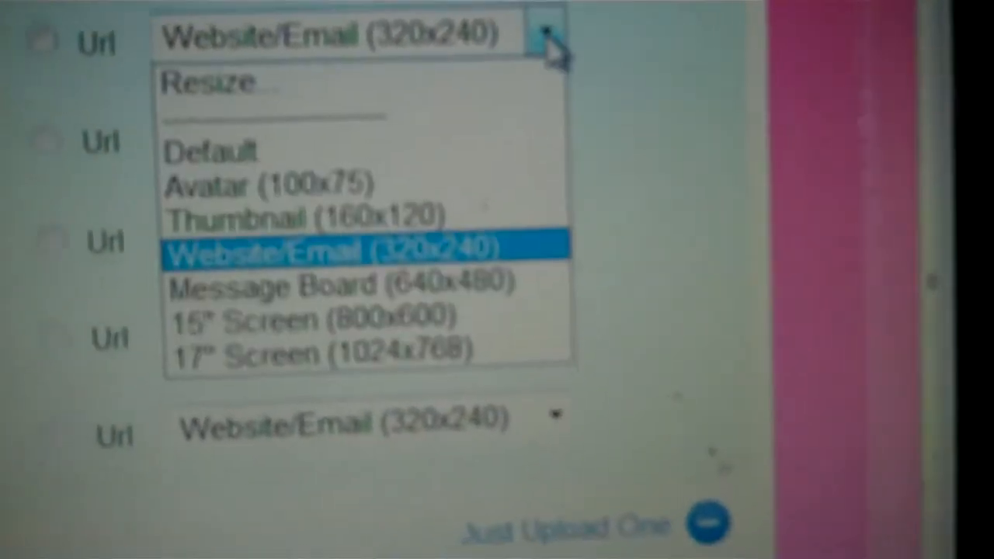
click(318, 248)
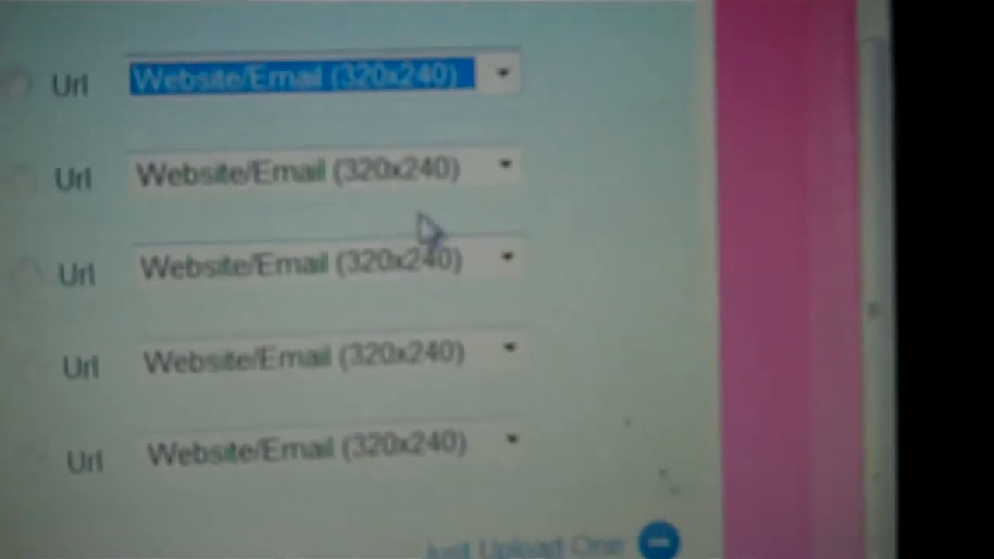